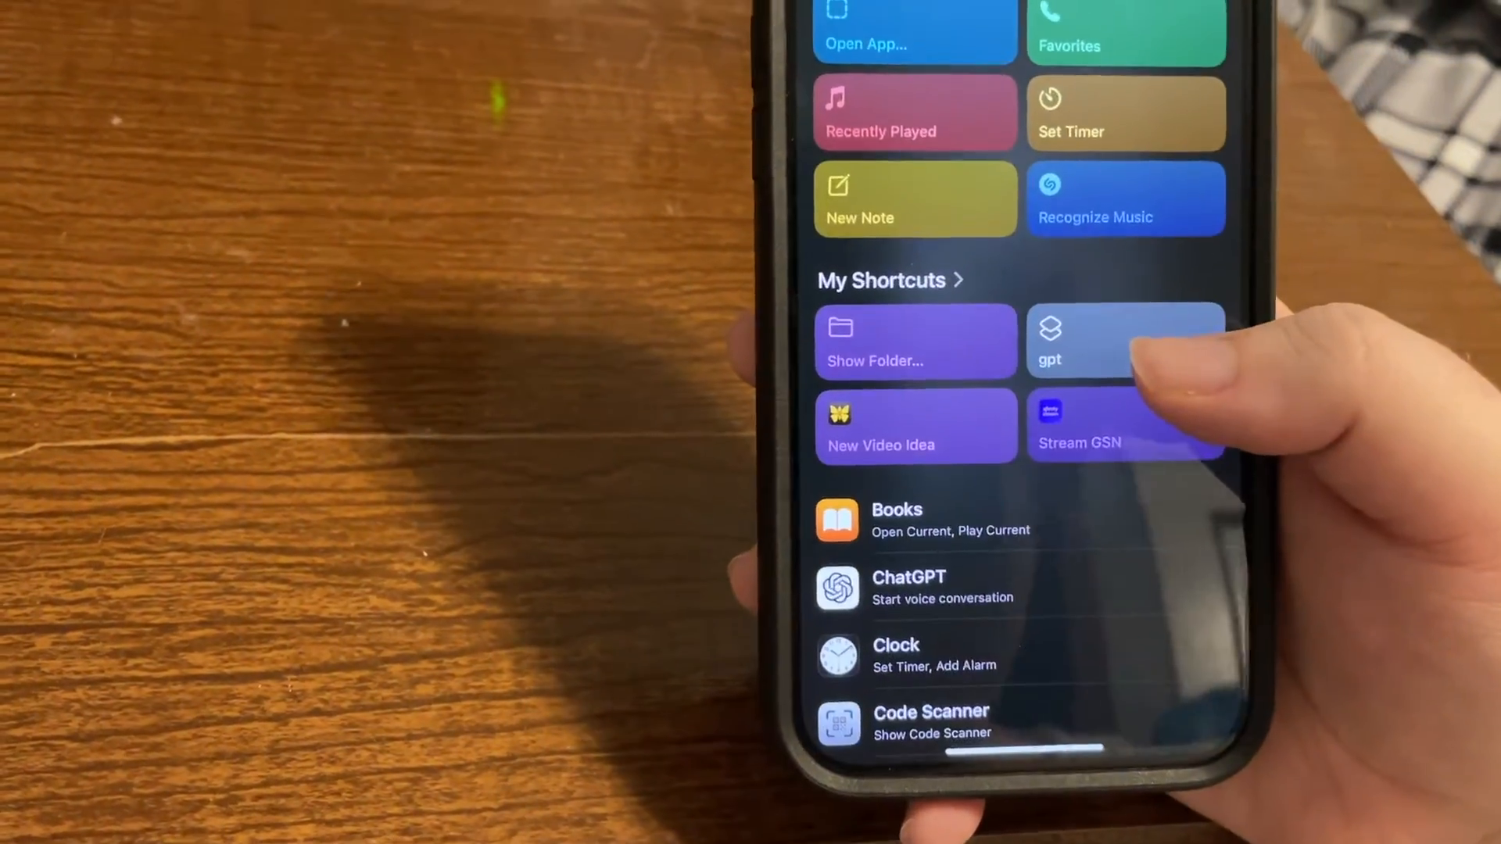
Search the shortcuts for 'Time' and assign the Time Battery shortcut to the Action Button
scroll(down, 3)
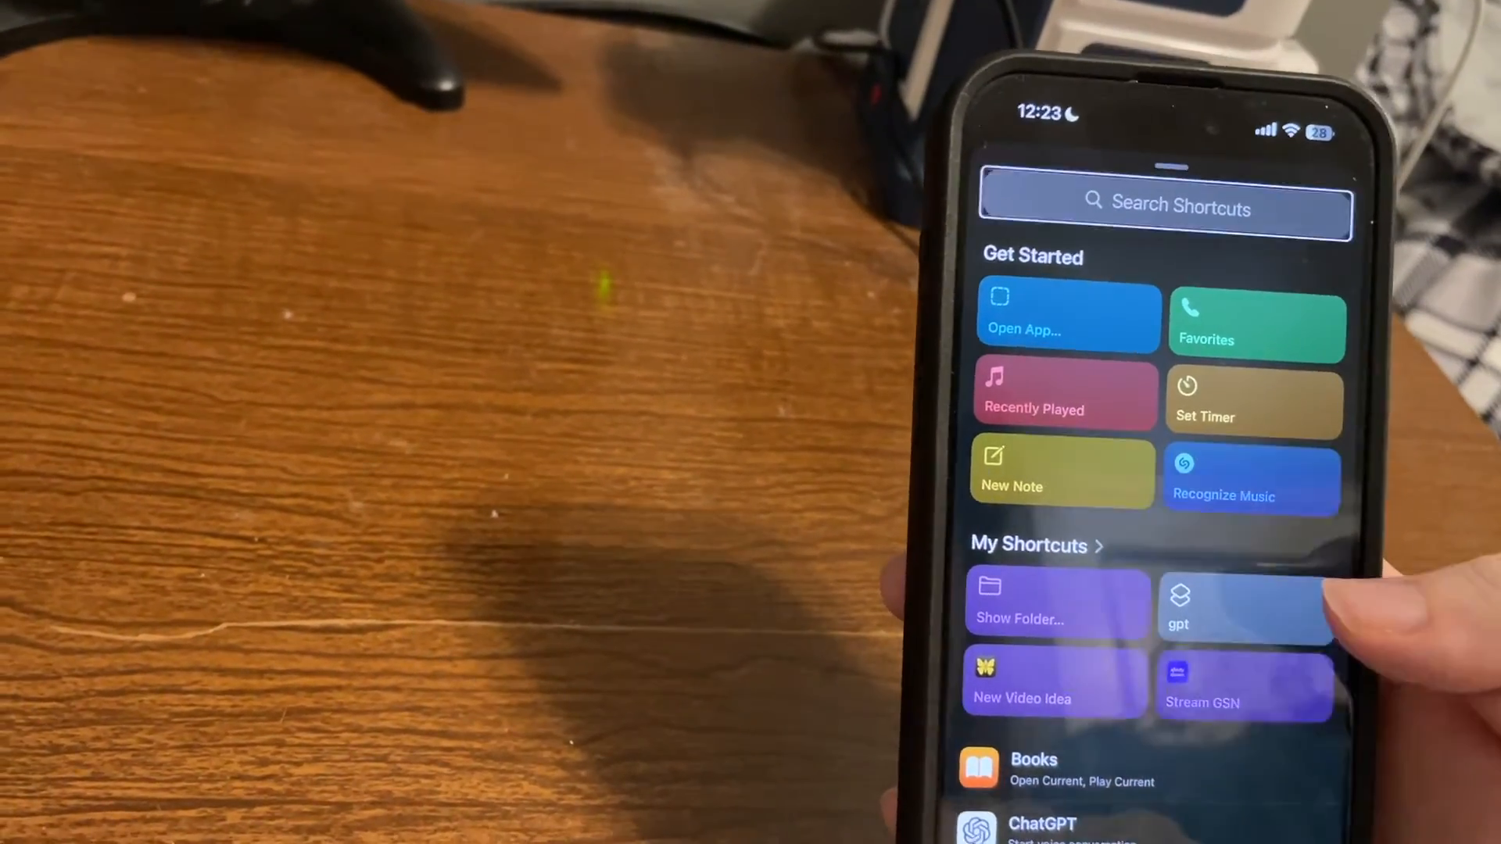
click(1164, 208)
text(Time)
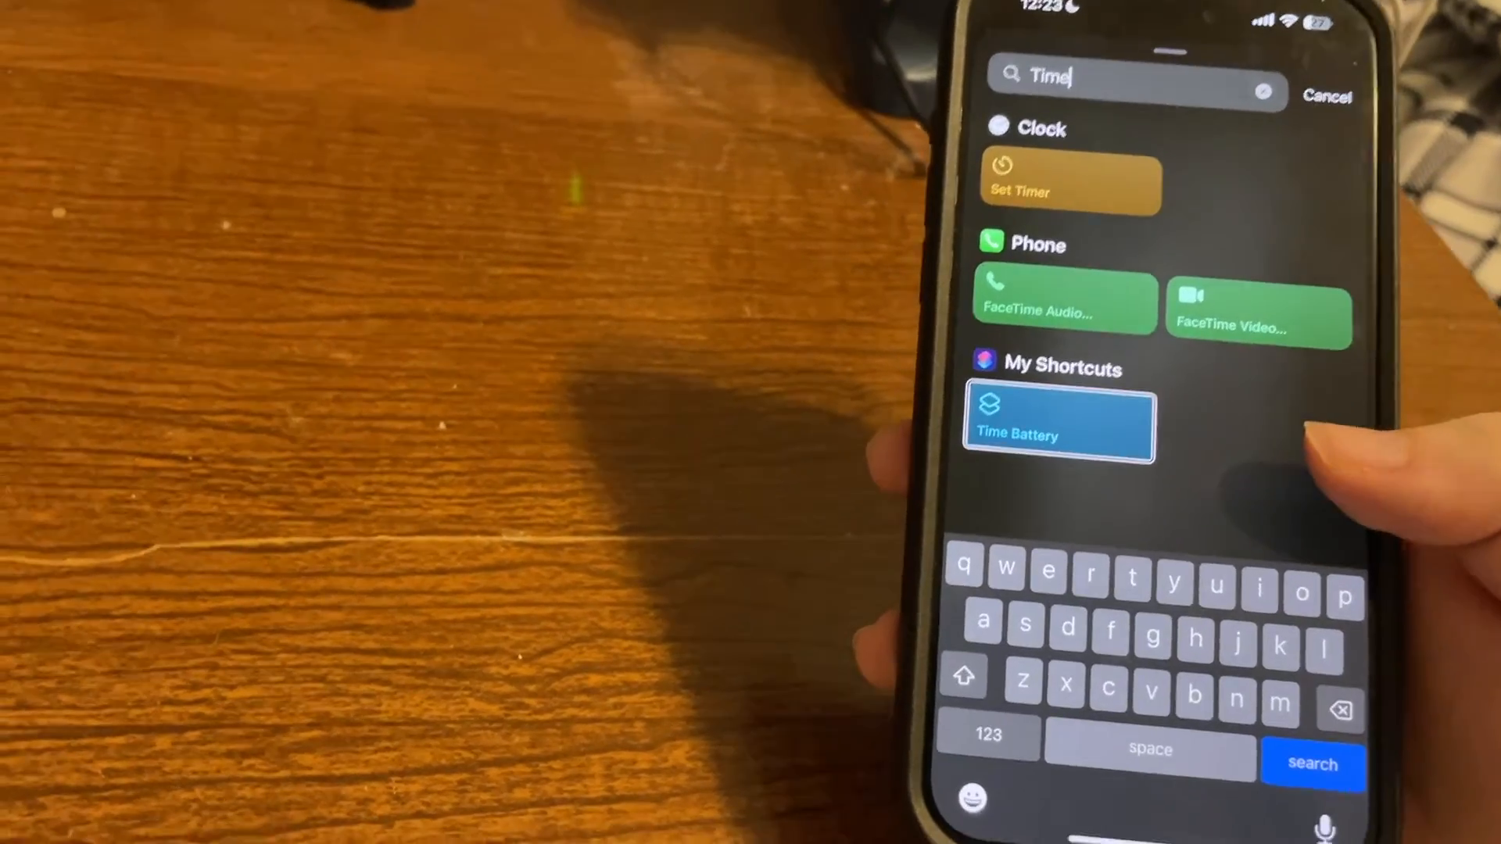
click(1059, 424)
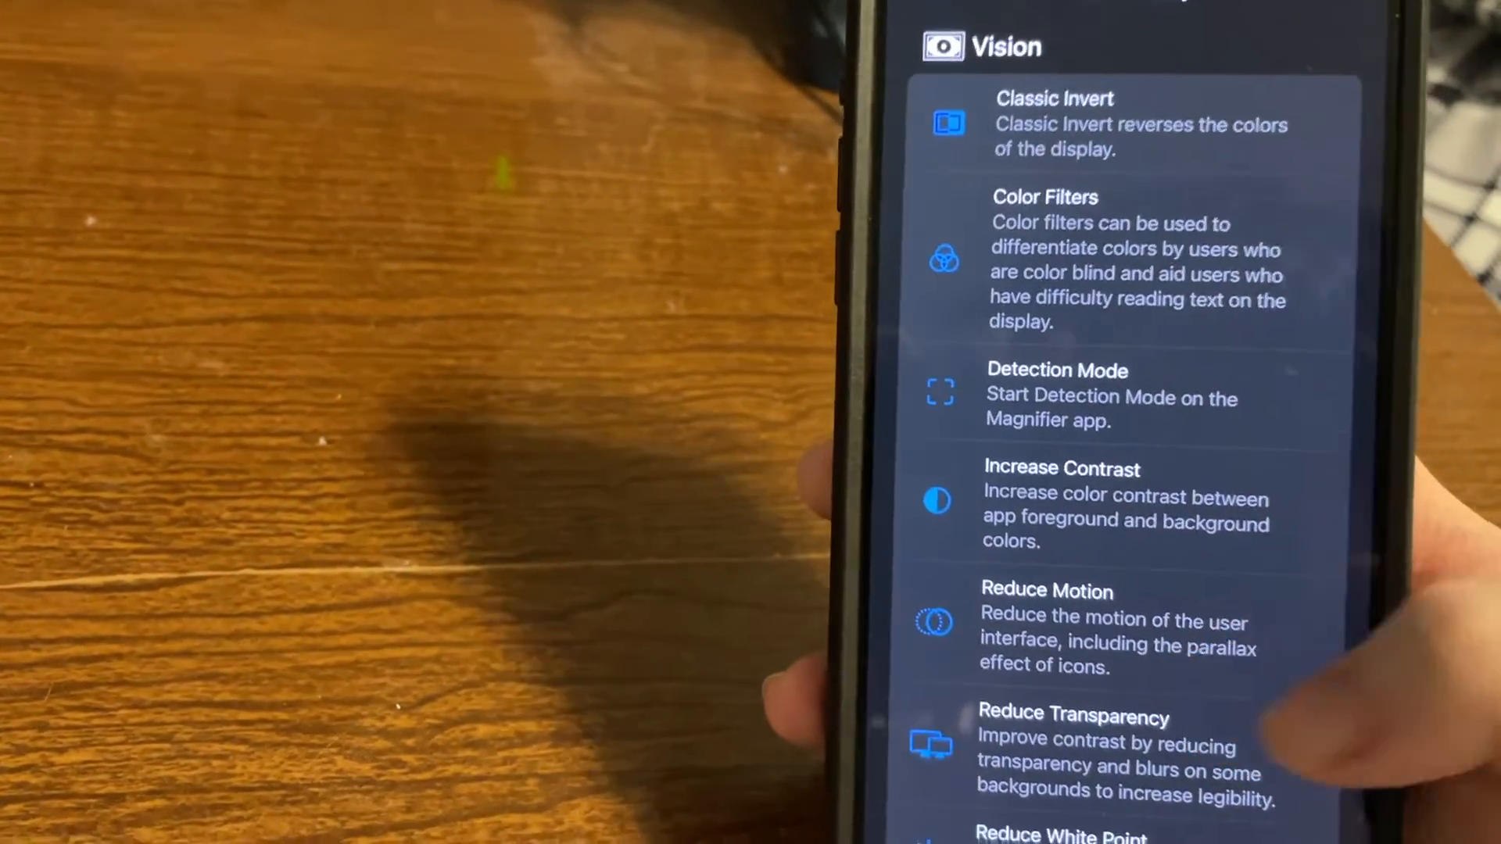
Select VoiceOver in the Vision section as the Action Button's accessibility feature
click(1101, 253)
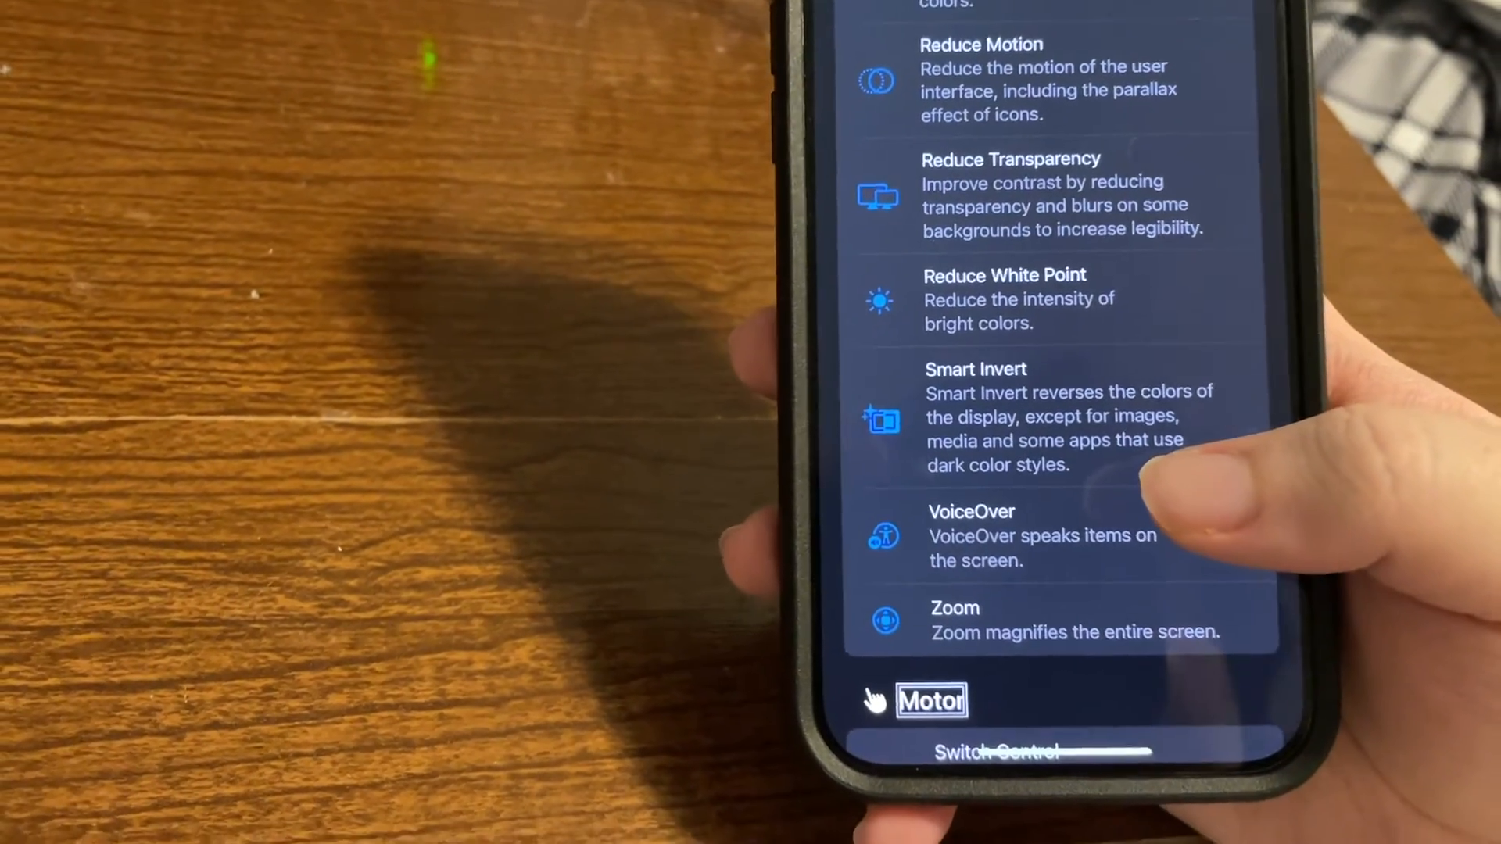
click(1043, 531)
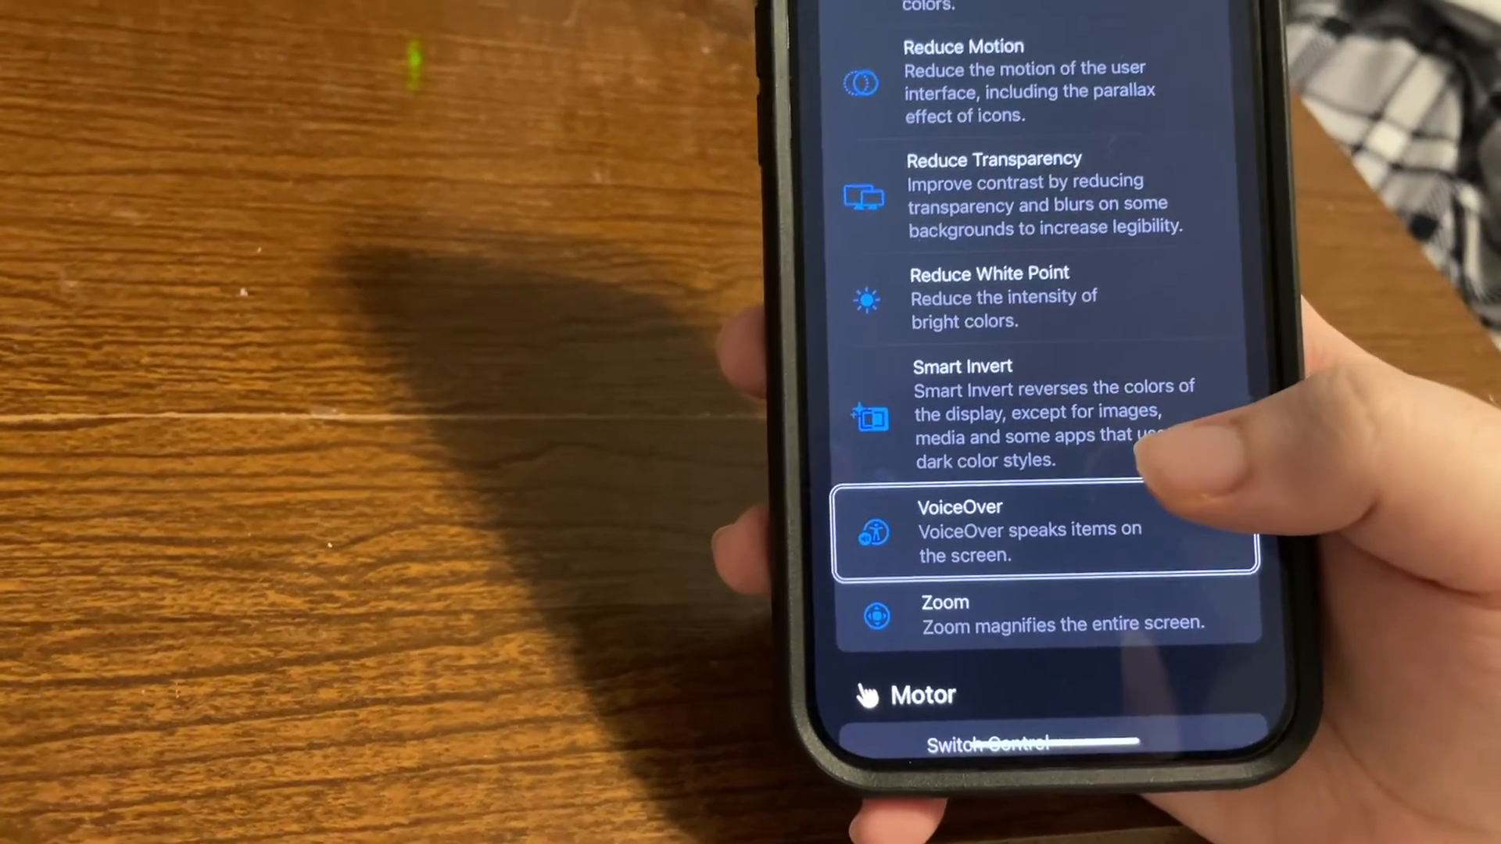